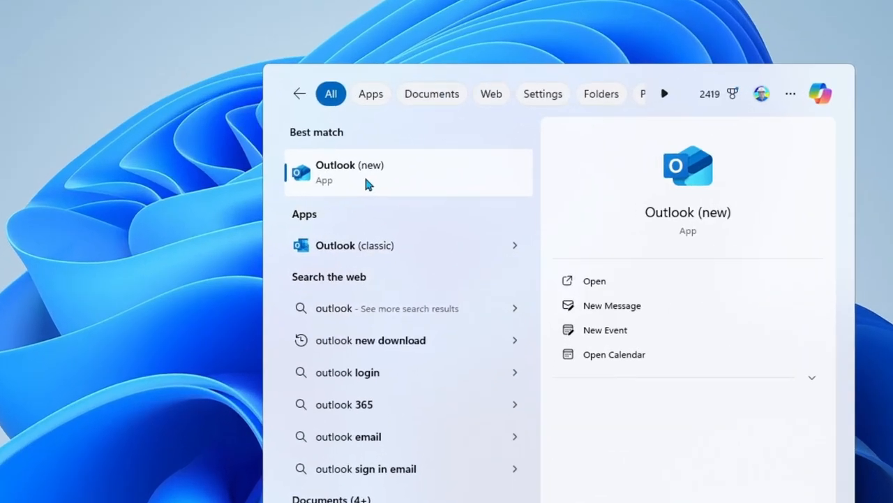
mouse_move(407, 246)
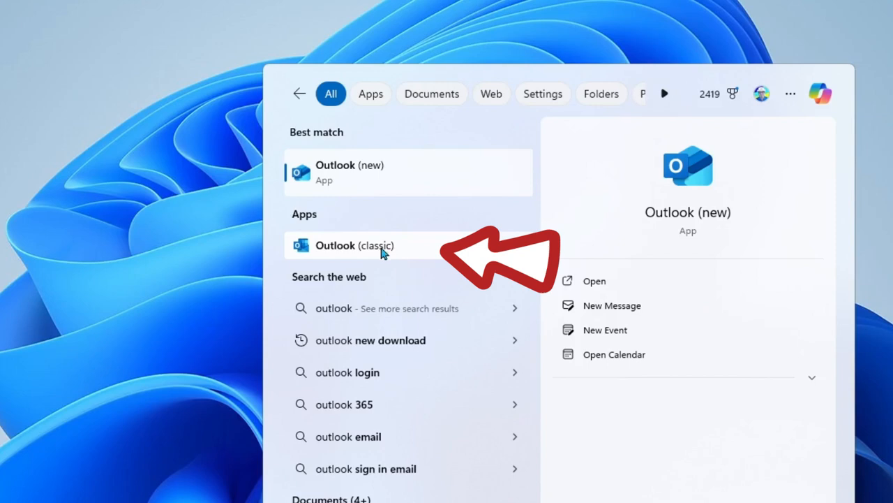
mouse_move(408, 250)
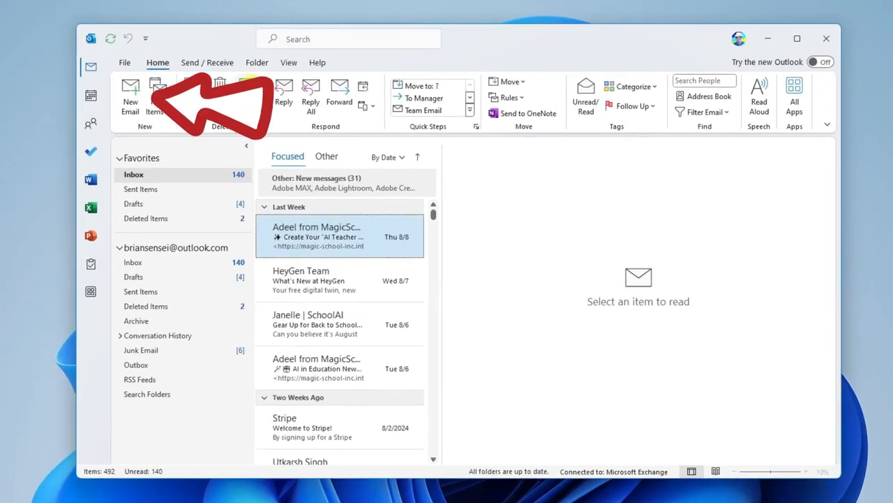
- Start a new email message from the Home ribbon of classic Outlook
left_click(131, 98)
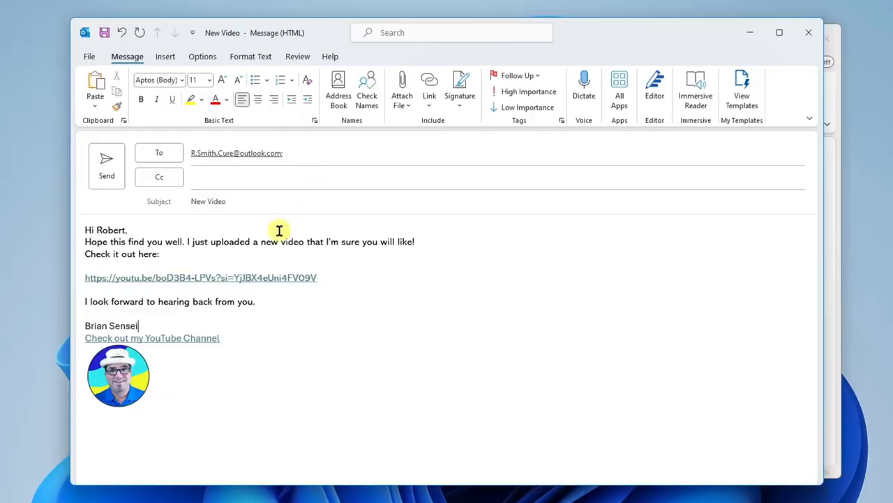
mouse_move(346, 278)
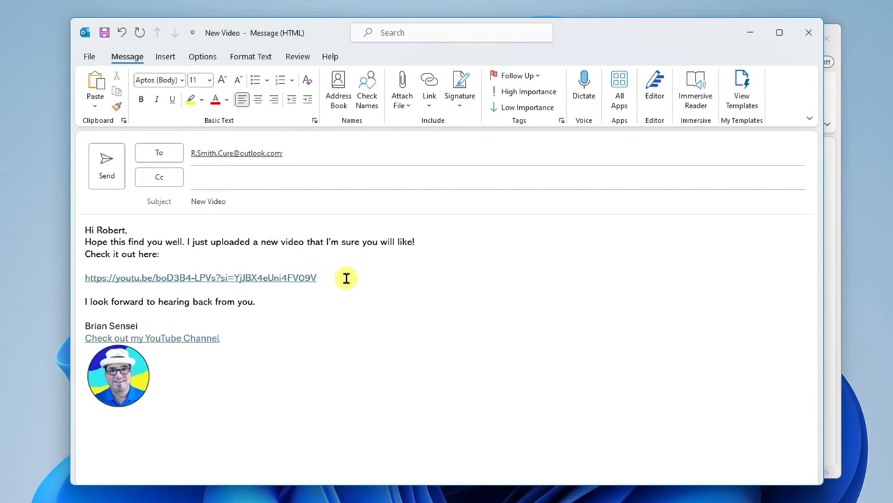
- Draft the 'New Video' email to Robert with the YouTube link and signature
left_click(139, 325)
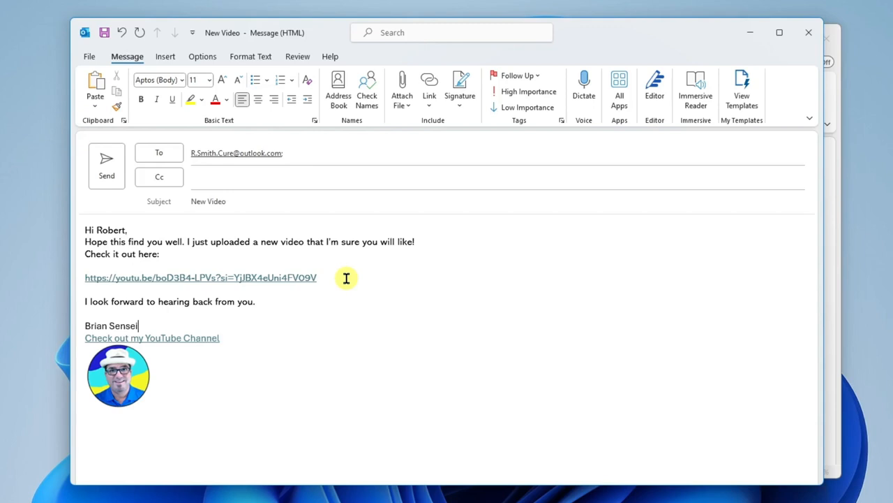
mouse_move(340, 195)
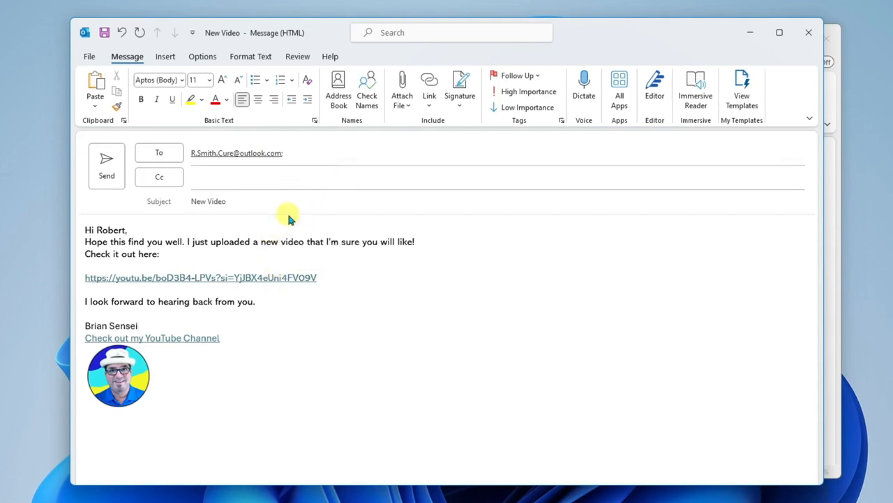
mouse_move(285, 119)
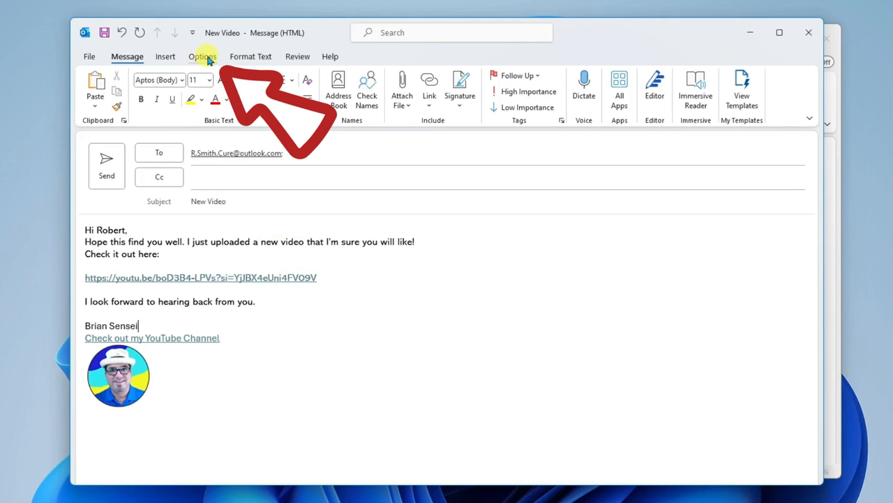
- Show the message's Options ribbon with tracking and delivery settings
left_click(202, 56)
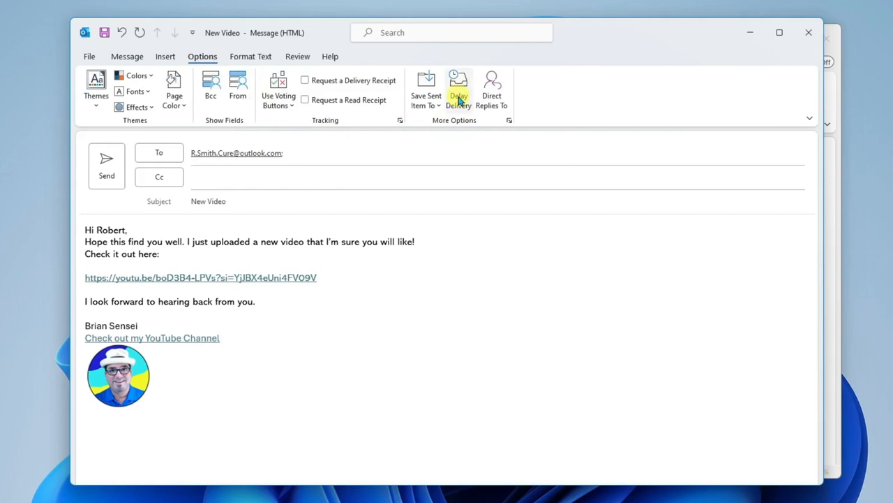
- Set Delay Delivery so the message is not delivered before 3:00 PM, and keep it
left_click(458, 89)
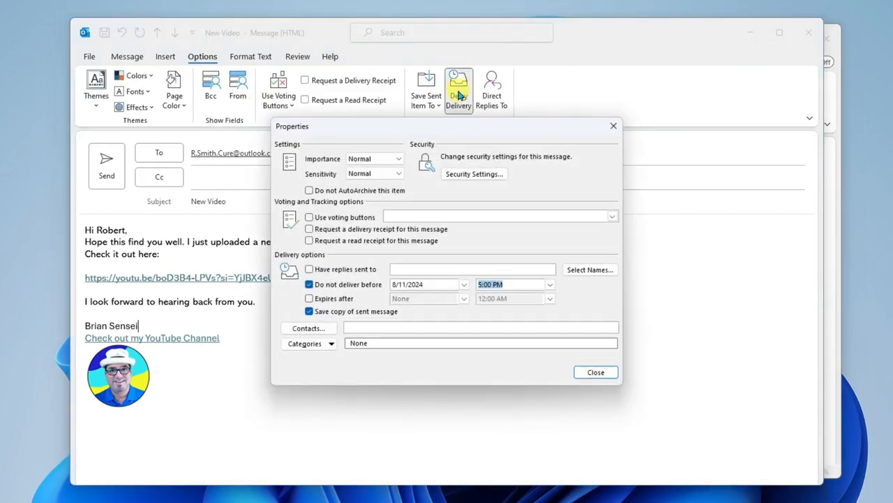
mouse_move(589, 173)
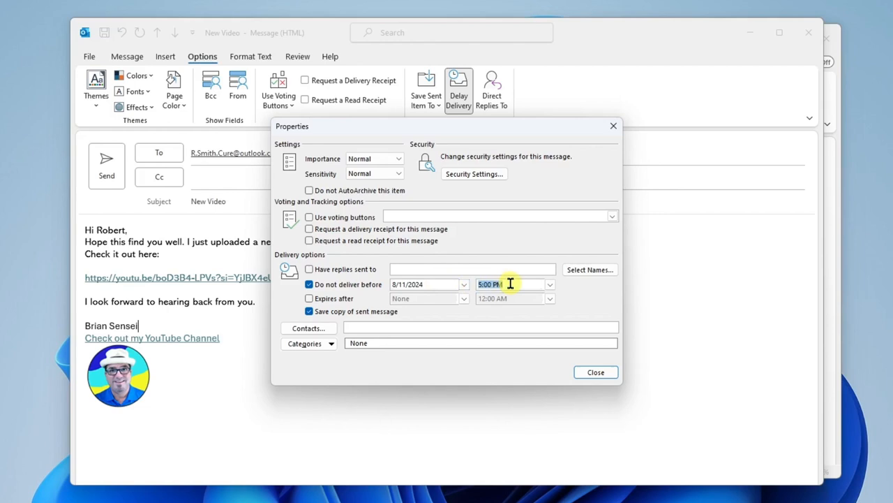
mouse_move(533, 285)
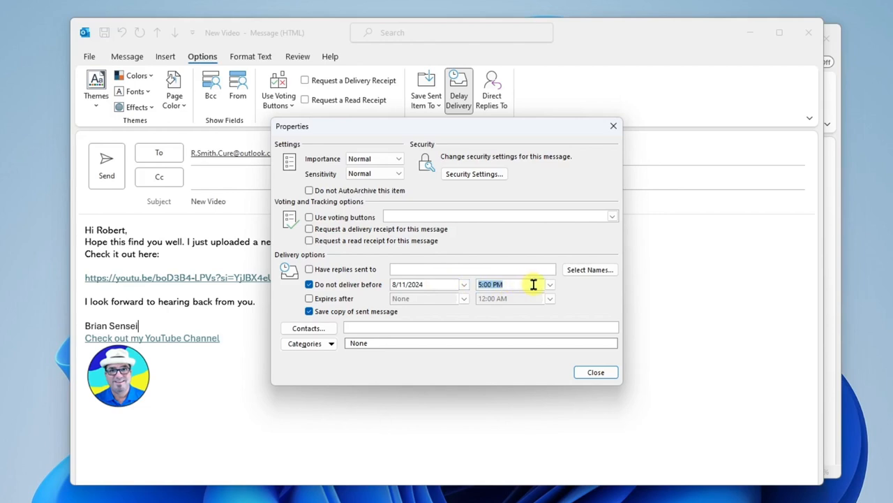
mouse_move(536, 284)
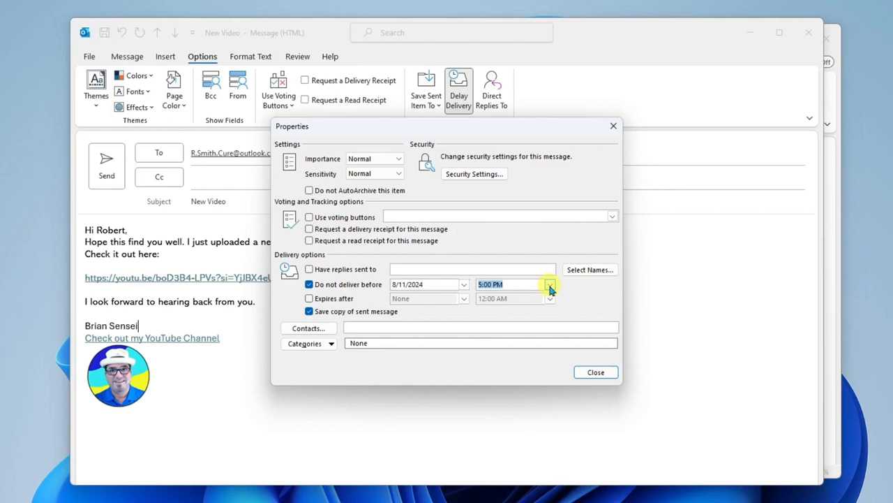
left_click(550, 285)
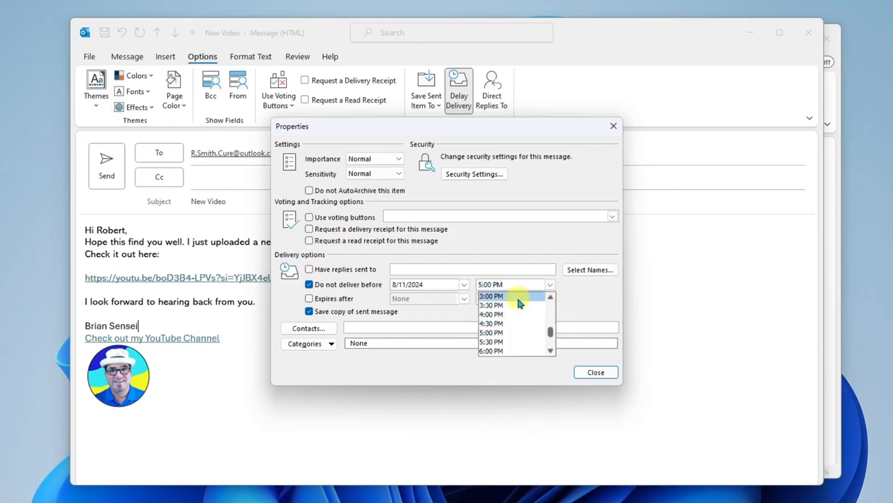
left_click(491, 296)
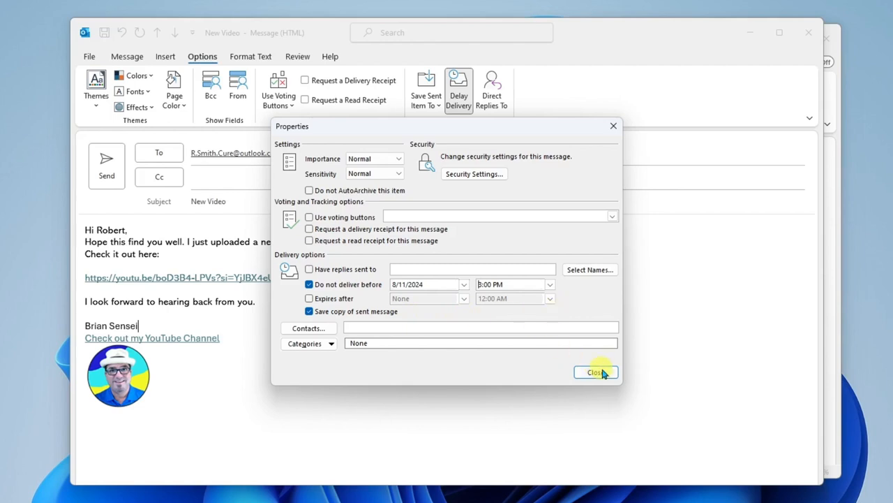
left_click(595, 371)
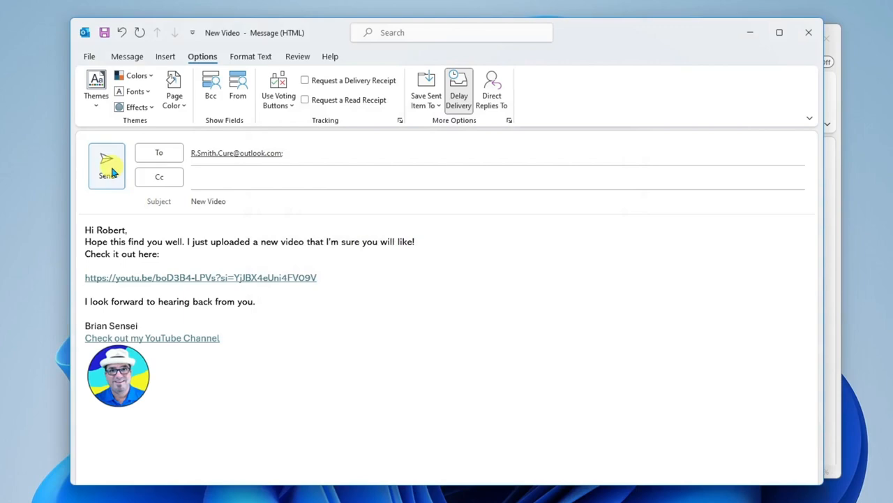
- Send the delayed 'New Video' email so it waits in the Outbox
left_click(106, 165)
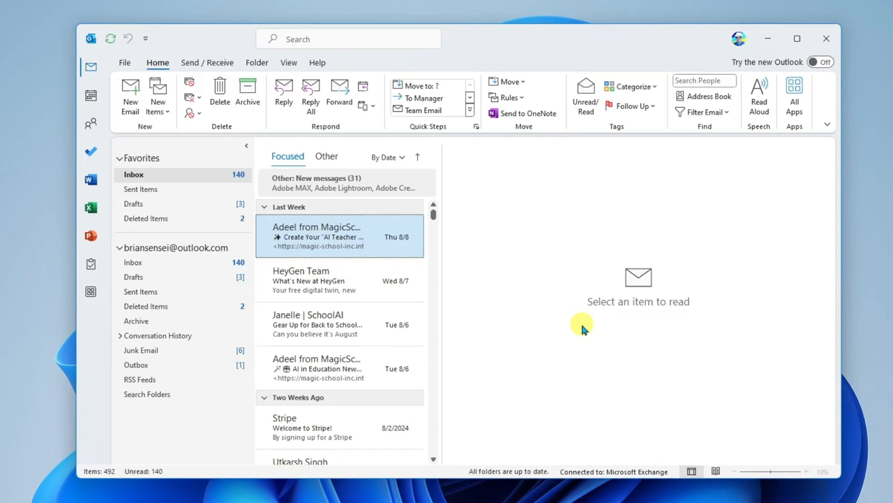
mouse_move(509, 296)
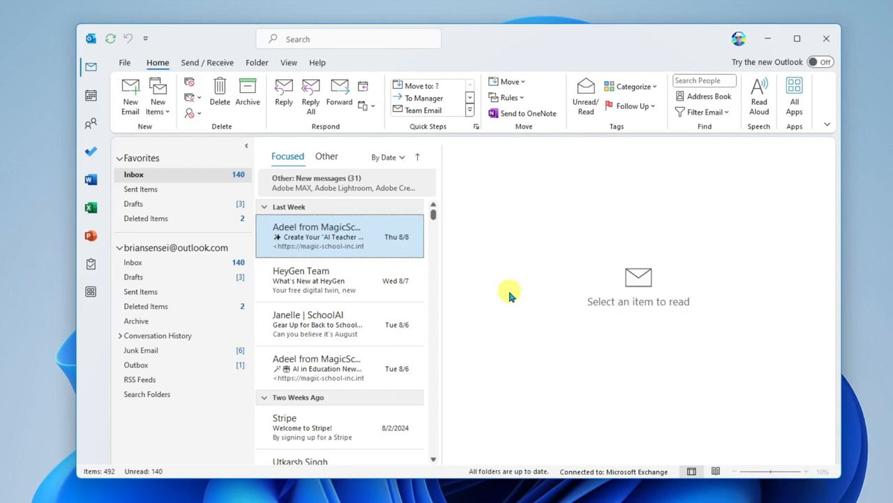
- Show Sent Items to confirm the delayed email is not listed yet
left_click(142, 188)
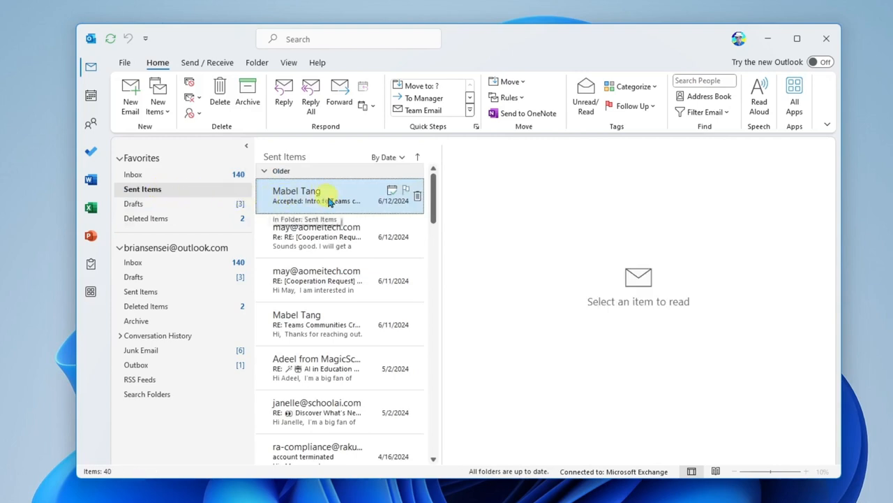
mouse_move(354, 433)
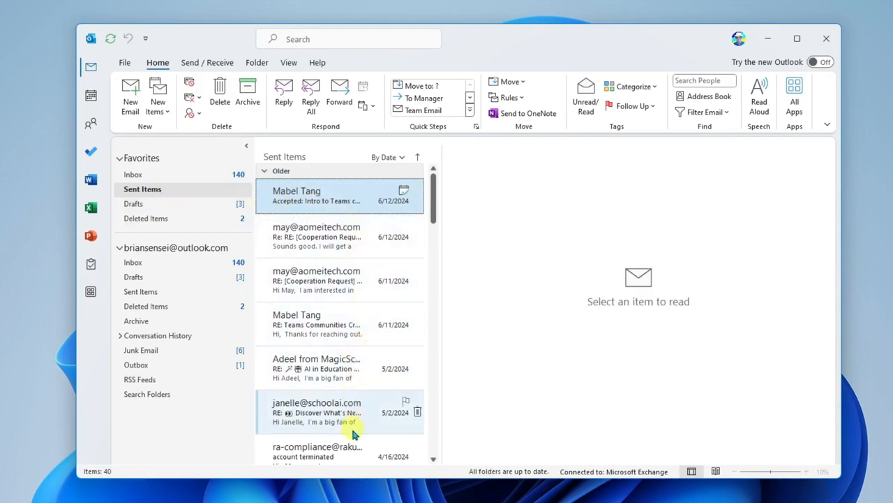
mouse_move(338, 201)
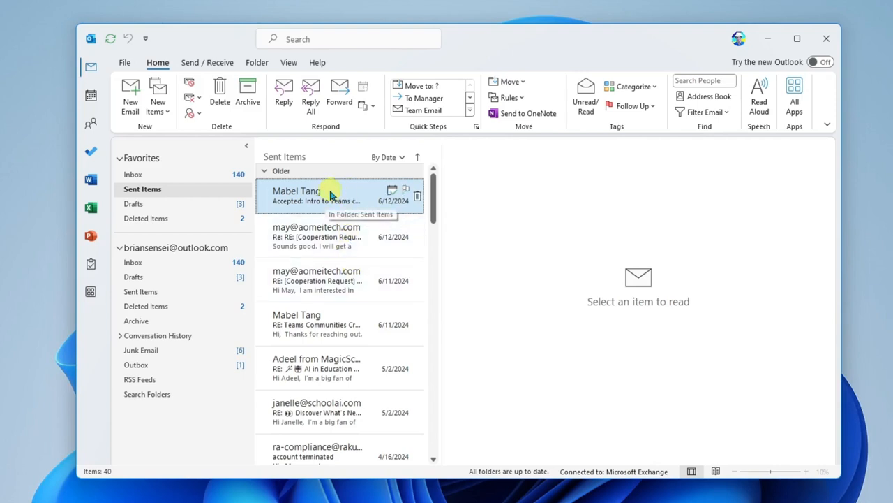
mouse_move(322, 159)
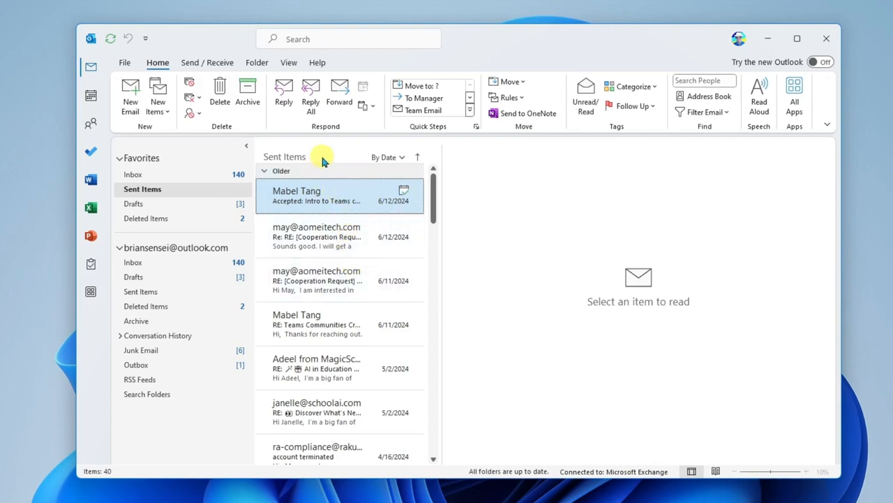